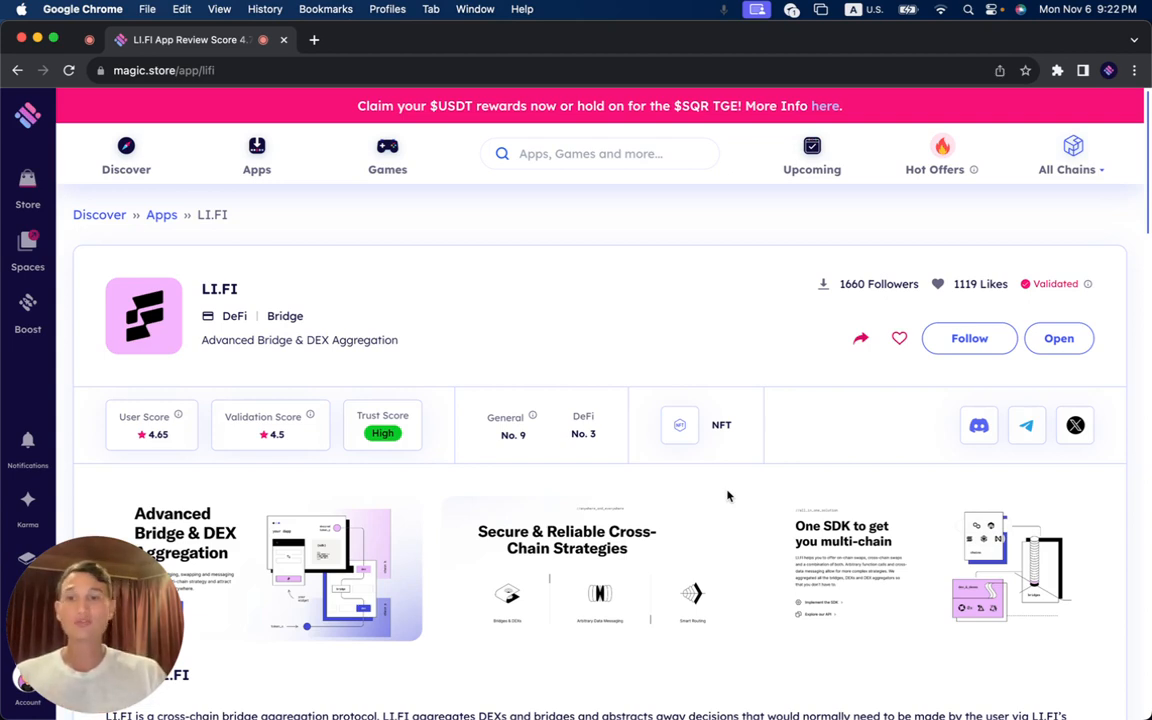
- Scroll the LI.FI page past the screenshots to the About LI.FI description and its tags
scroll(down, 3)
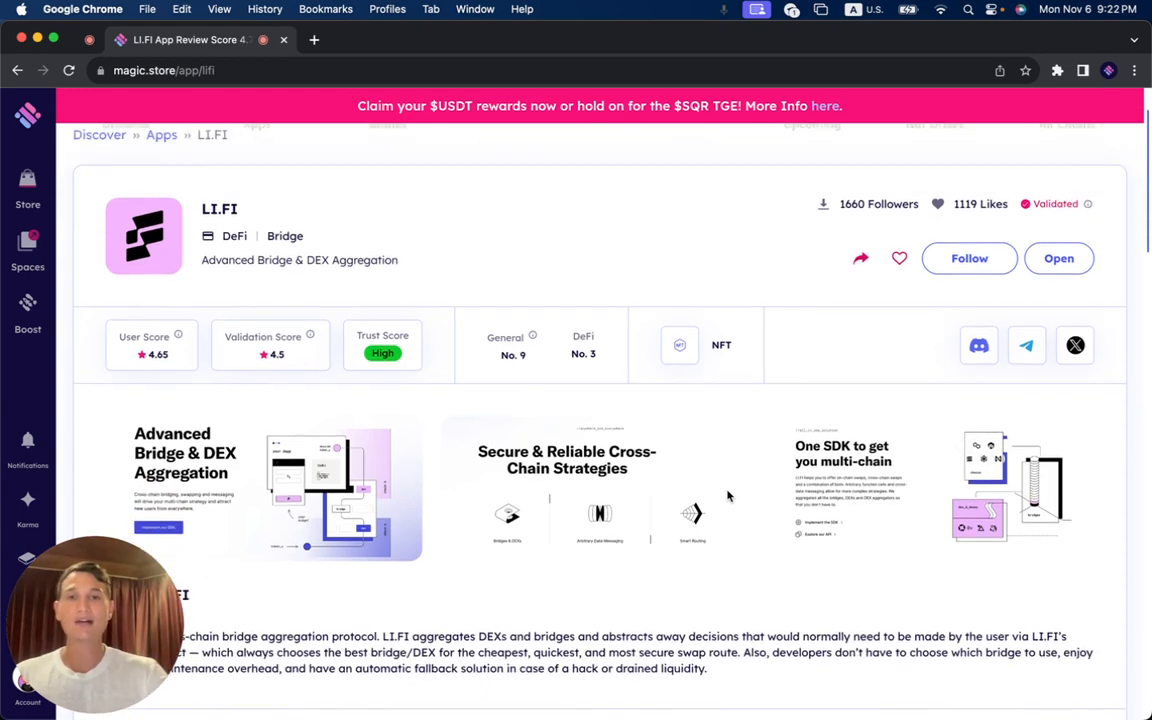
scroll(down, 3)
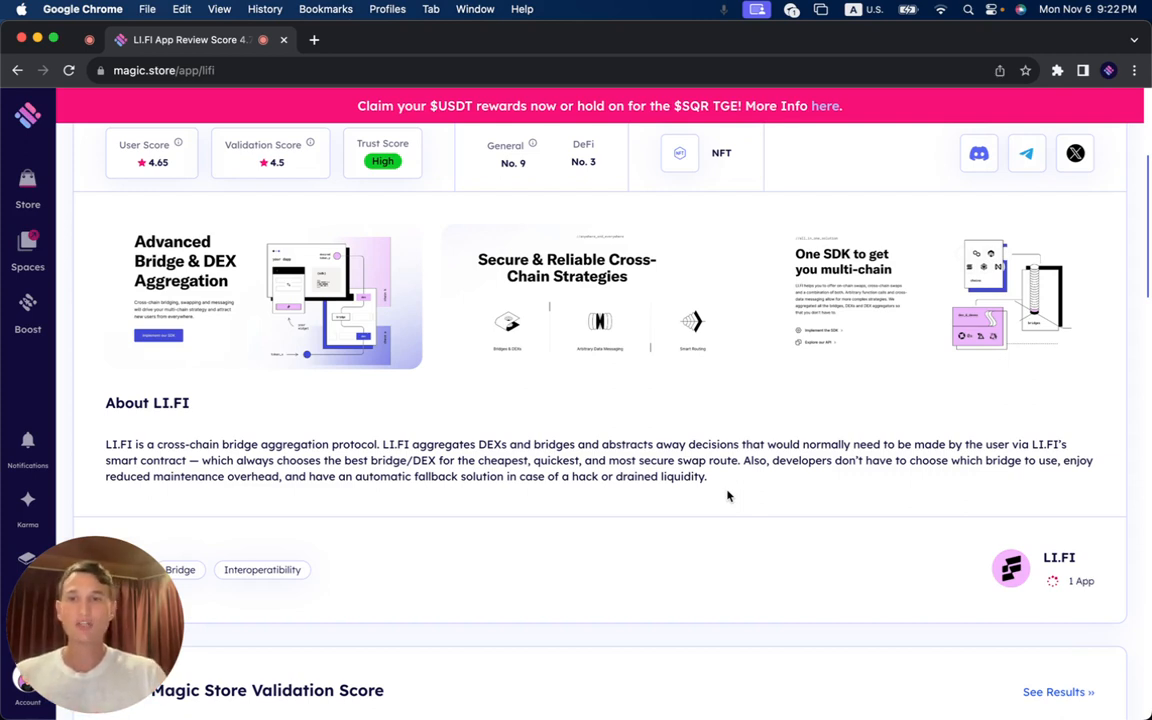
- Scroll to the Validation Score section showing 4.5 from 45,683 votes, 90% Yes
scroll(down, 3)
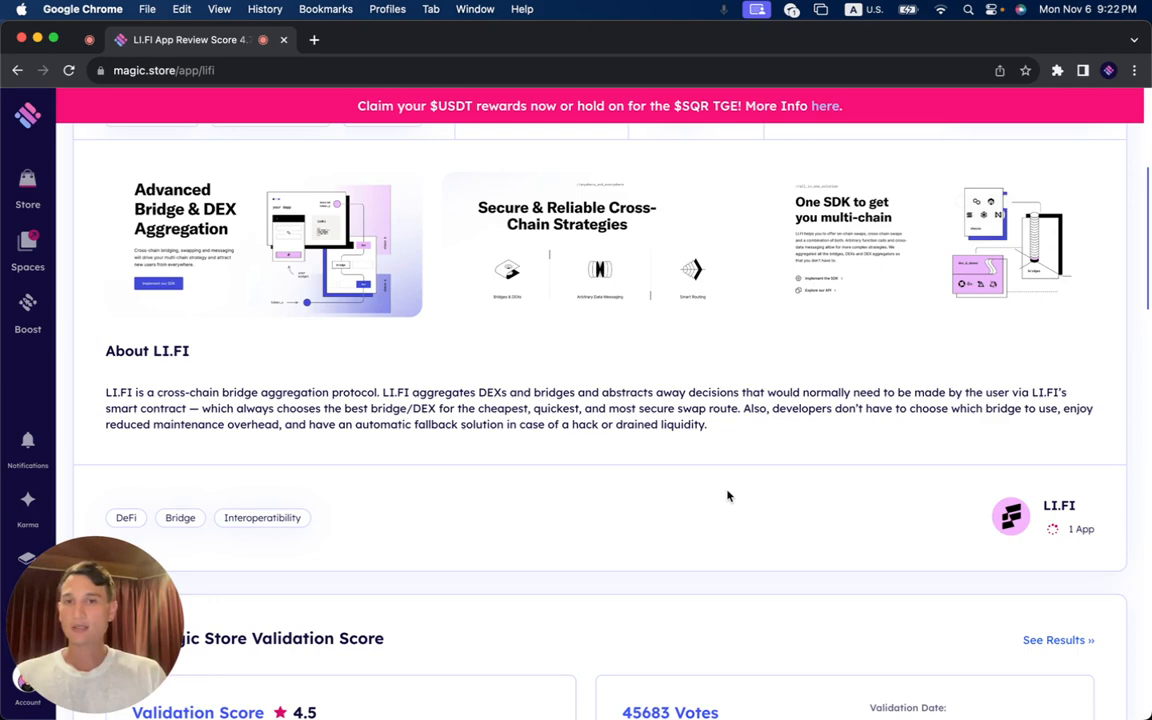
scroll(down, 3)
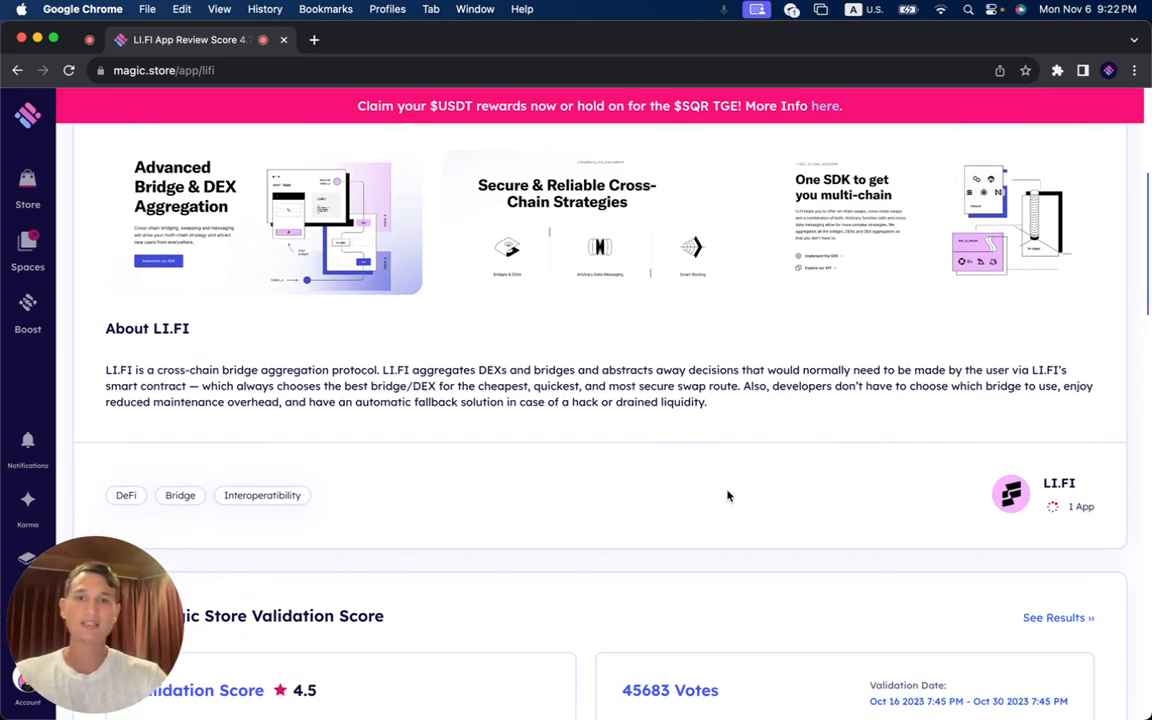
scroll(down, 3)
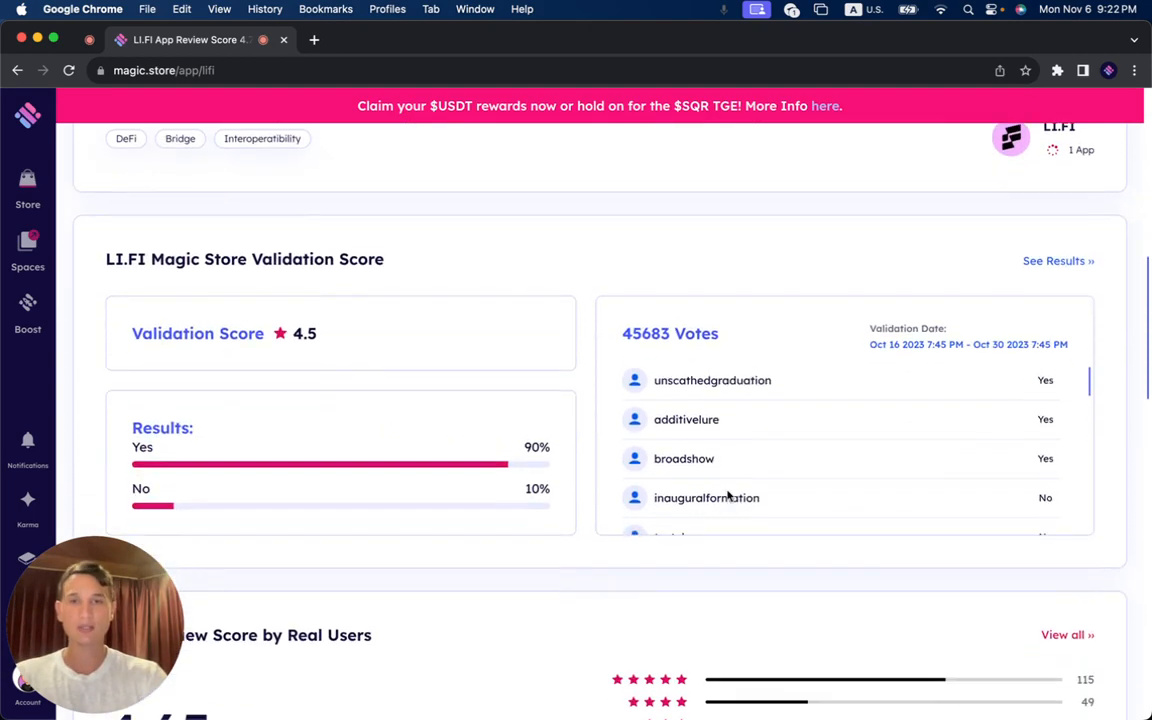
- Scroll to the Review Score by Real Users: 4.65 out of 5 from 171 reviews
scroll(down, 3)
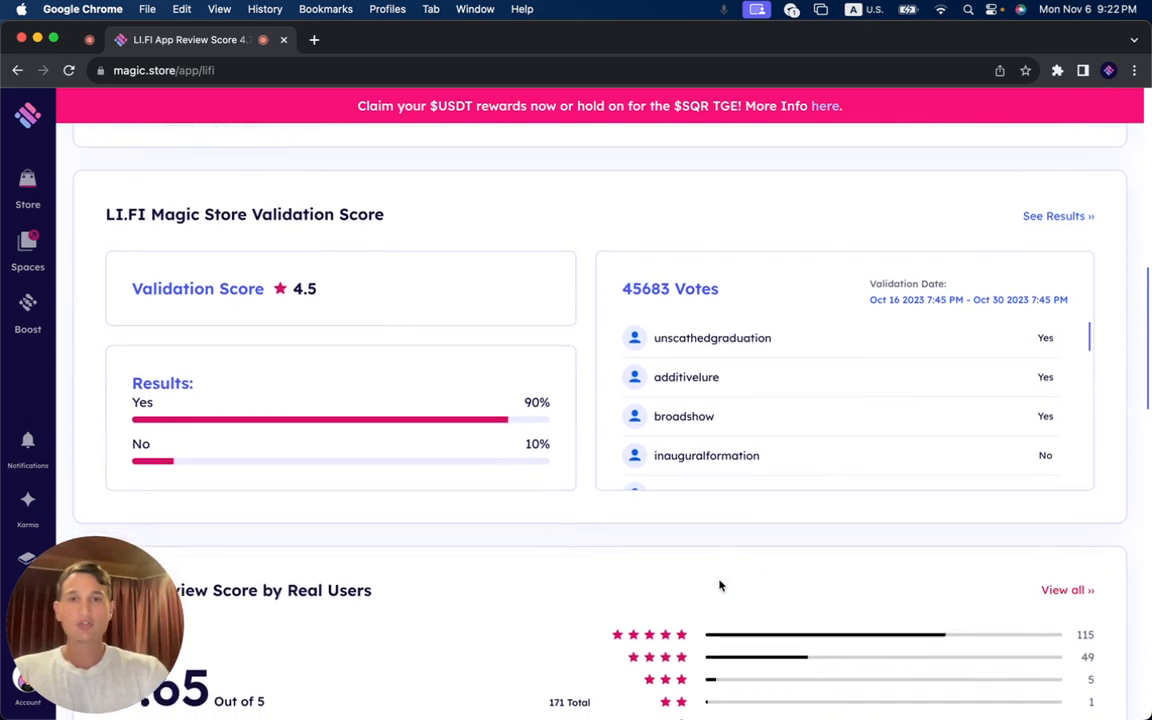
scroll(down, 3)
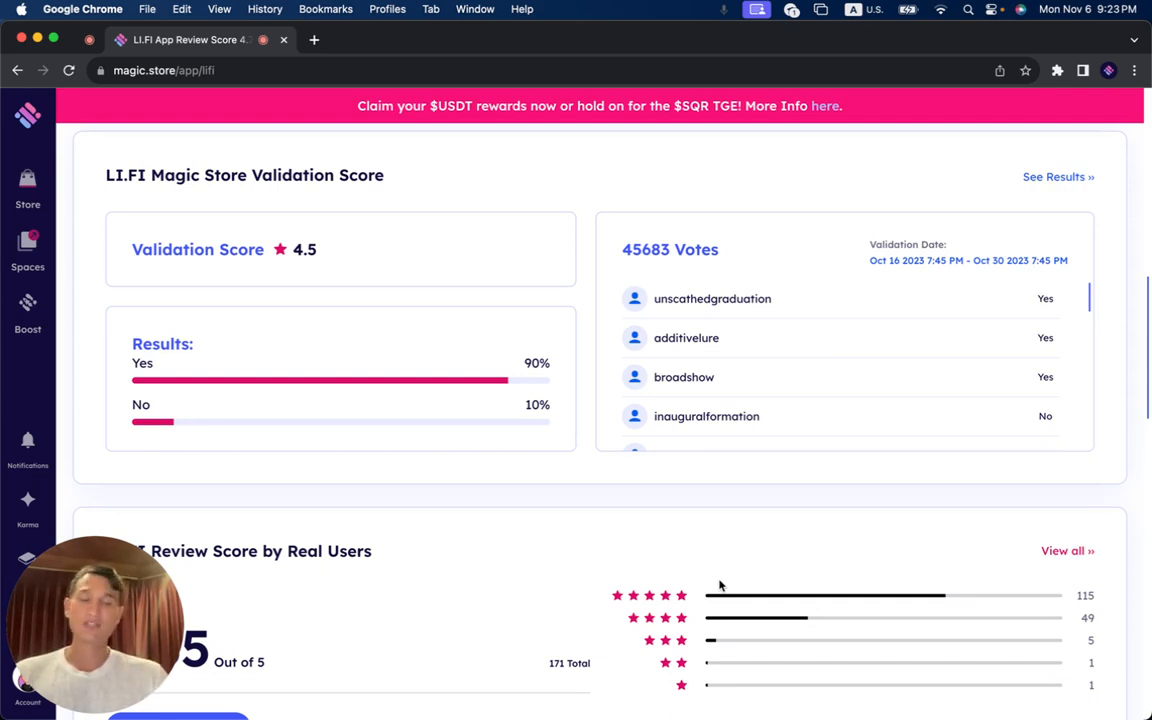
mouse_move(528, 531)
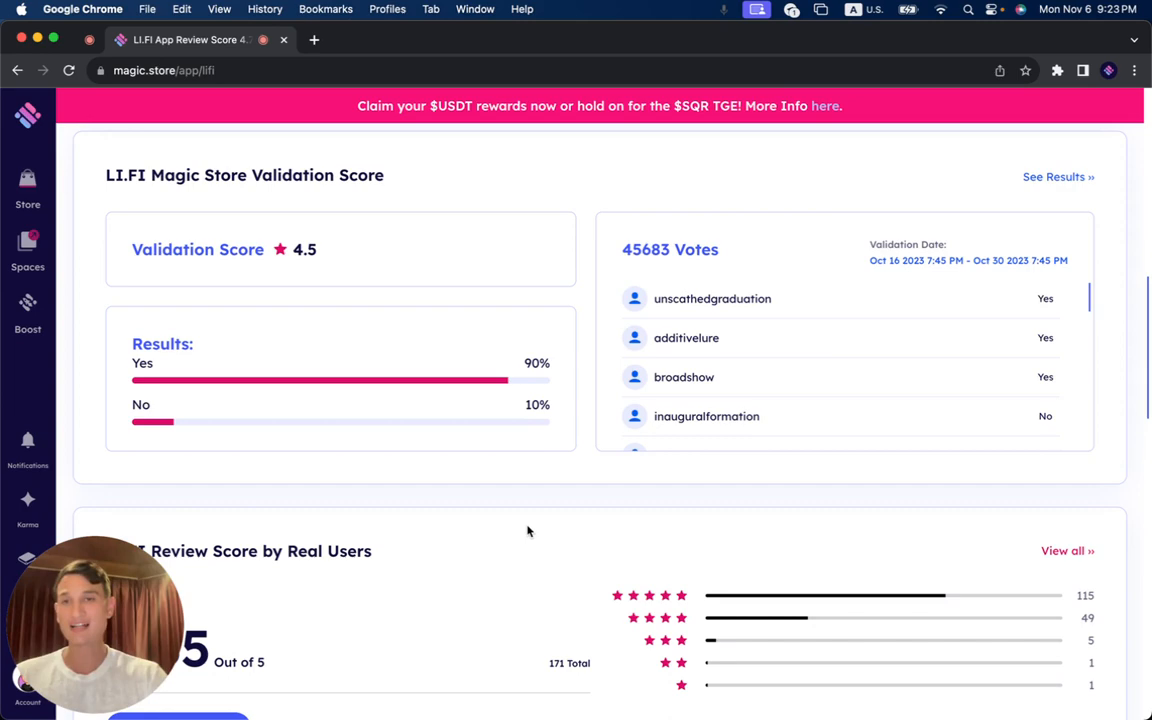
scroll(down, 3)
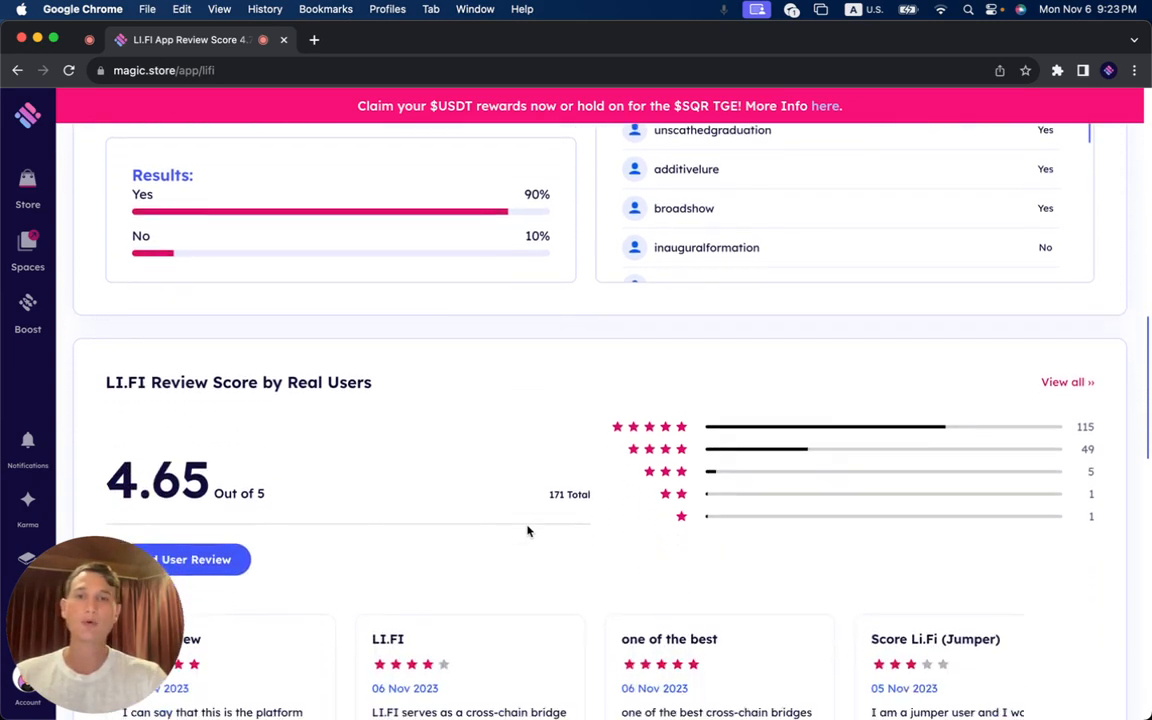
- Scroll past the user review cards to the Trust Score and User Trust Reviews
scroll(down, 3)
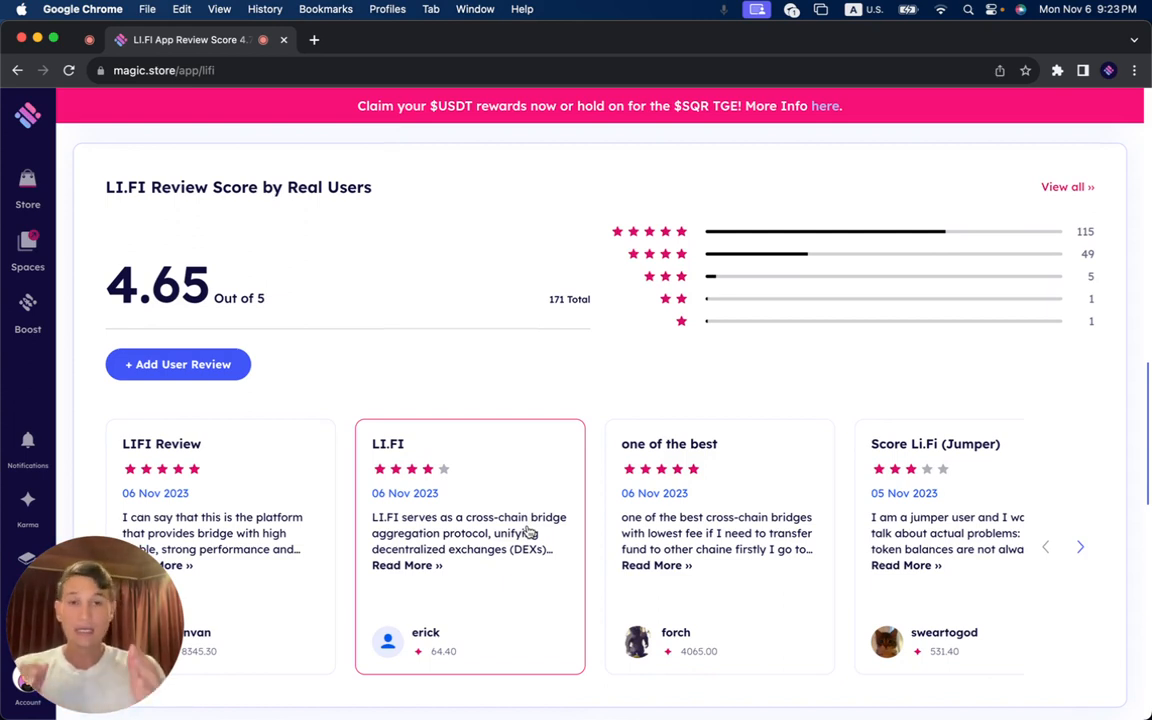
scroll(down, 3)
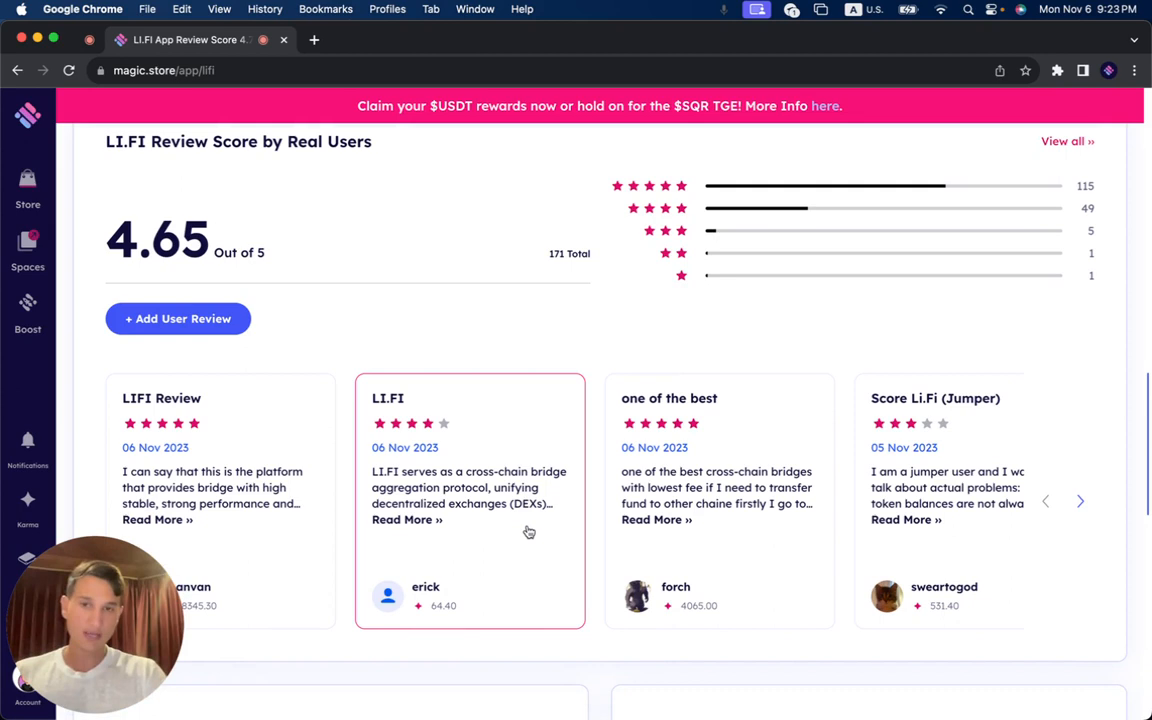
scroll(down, 3)
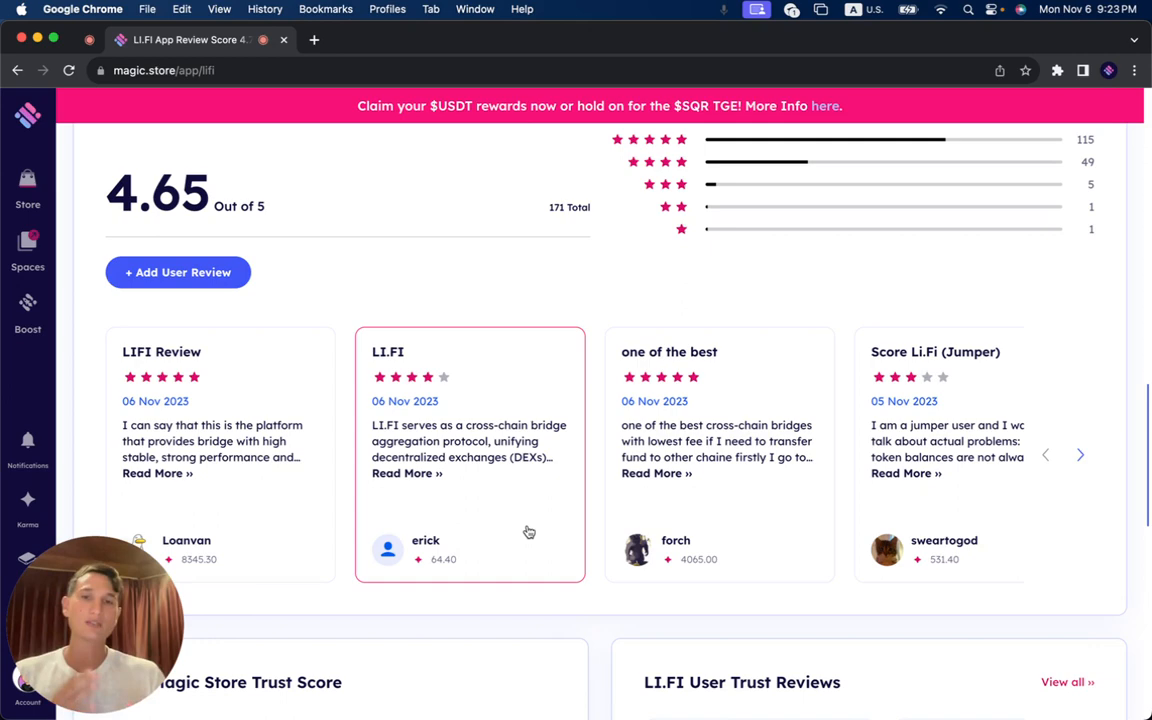
scroll(down, 3)
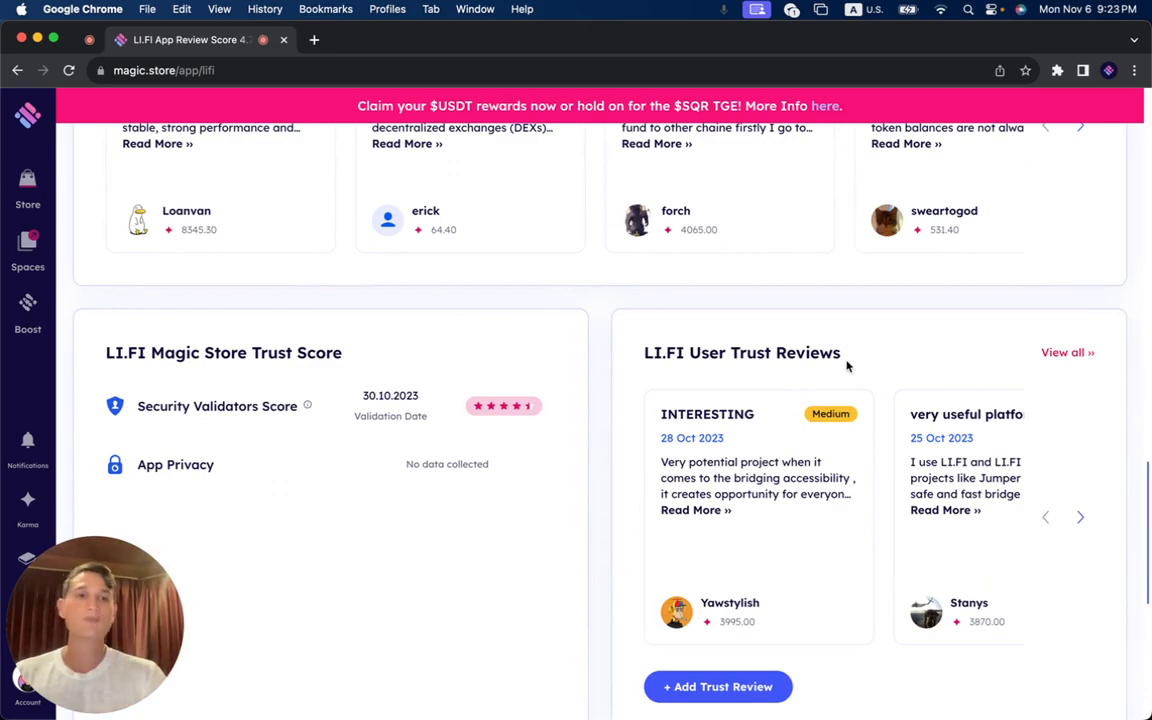
mouse_move(1080, 504)
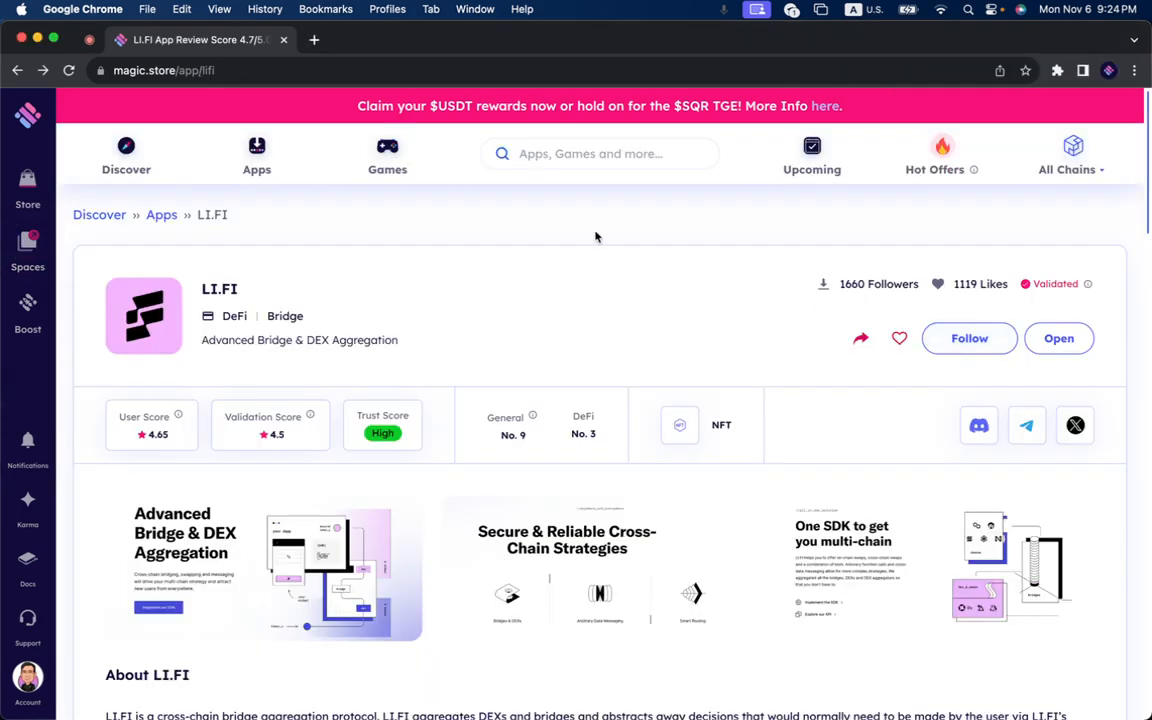
- Launch LI.FI with the Open button to run the Jumper exchange in Magic Spaces
click(1058, 338)
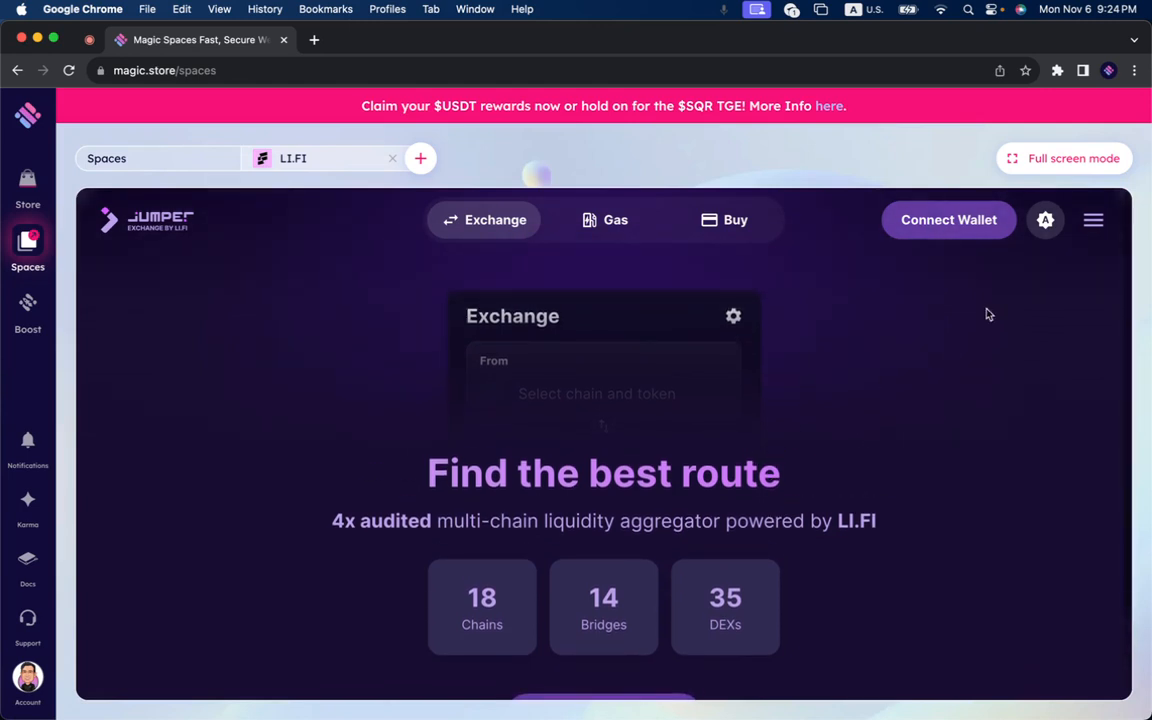
mouse_move(804, 399)
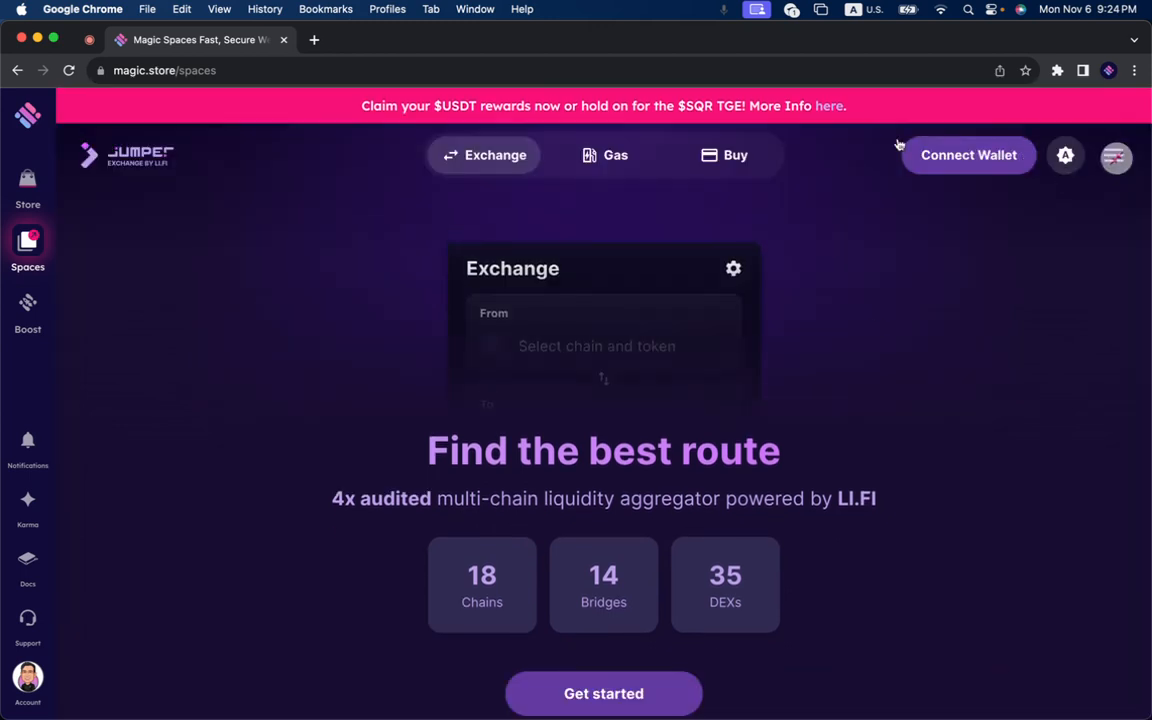
mouse_move(1147, 122)
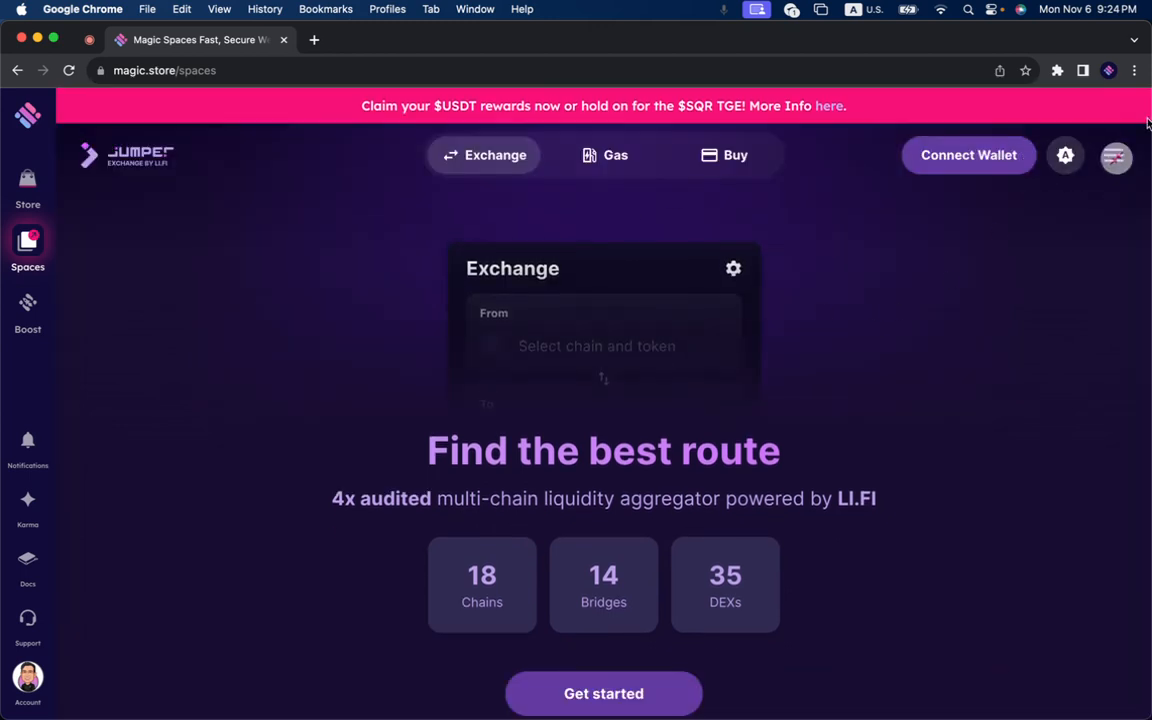